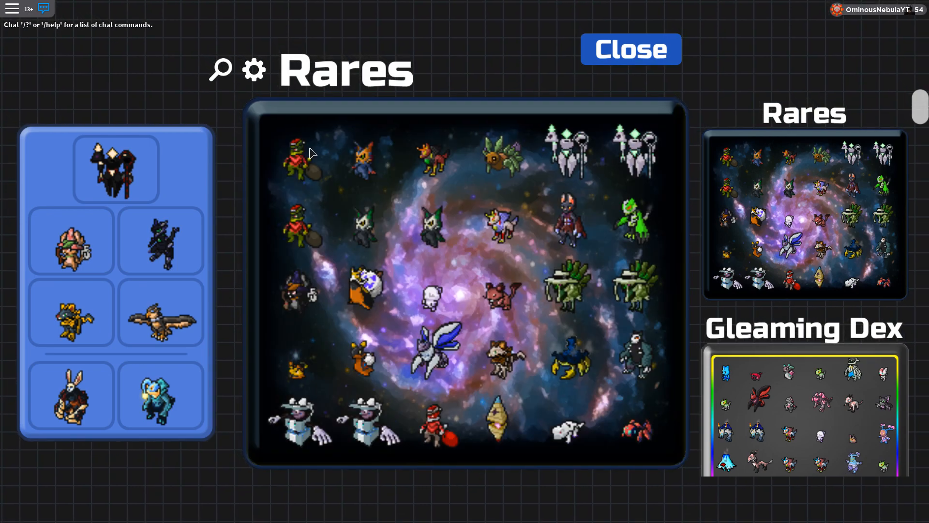
# - Close the Rares panel and show the leaked concrete-wall image full-screen in the browser with F11
pyautogui.click(630, 48)
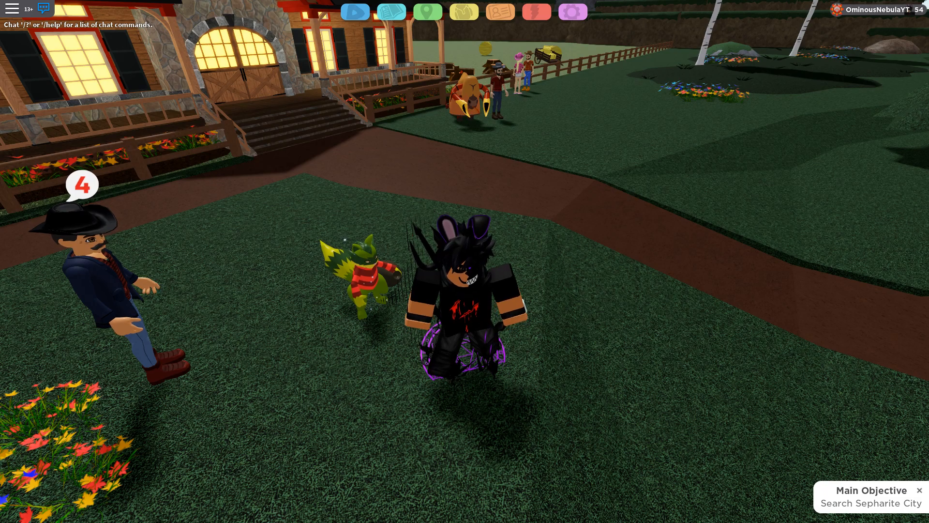
pyautogui.press('f11')
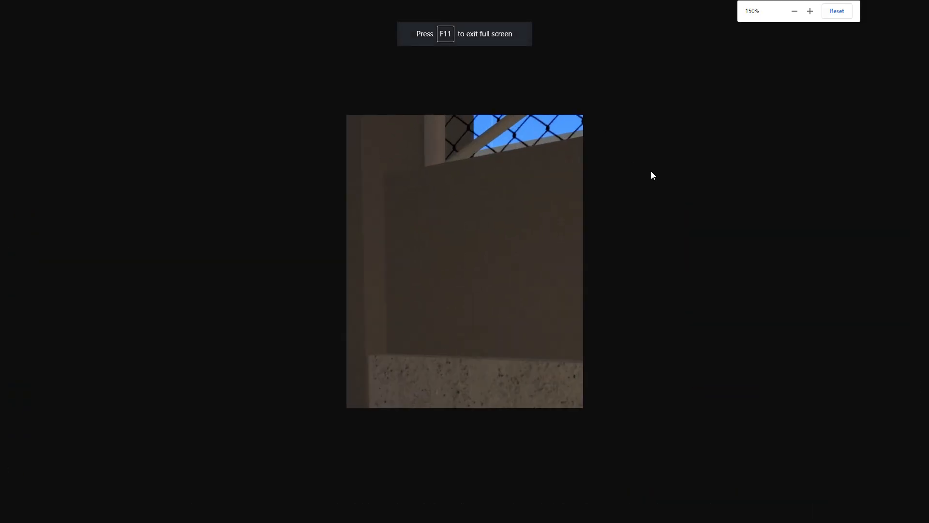